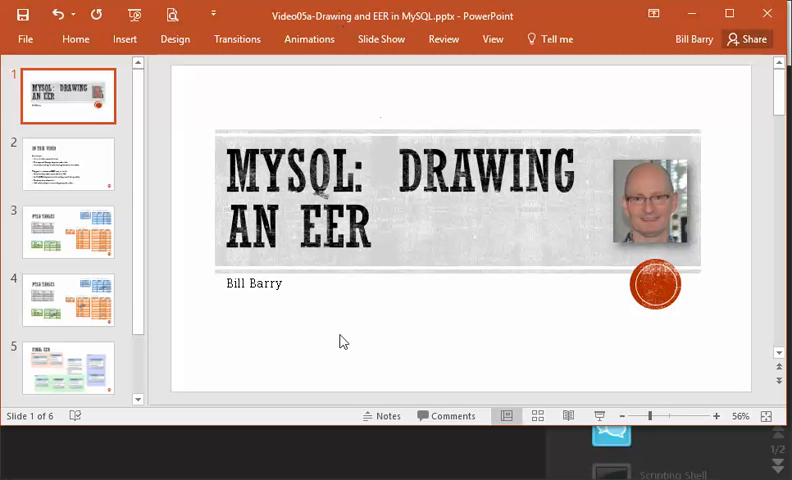
{"action": "mouse_move", "coordinate": [336, 344]}
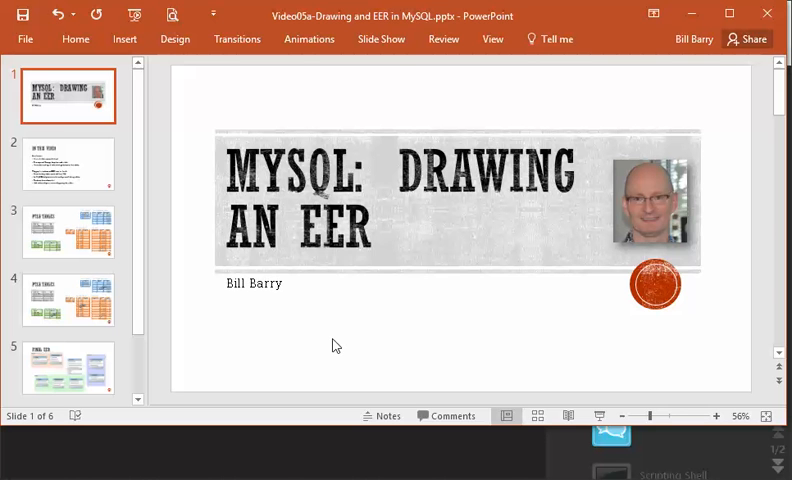
{"action": "mouse_move", "coordinate": [472, 104]}
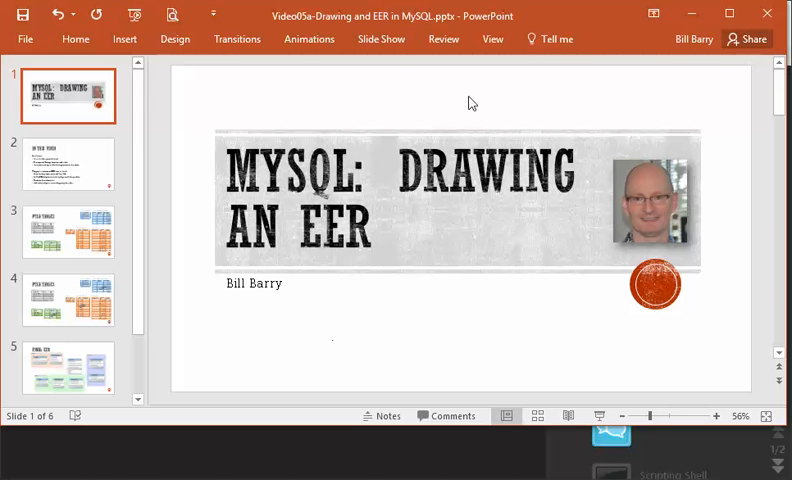
Show slide 2, "In This Video," from the thumbnail pane
{"action": "left_click", "coordinate": [68, 164]}
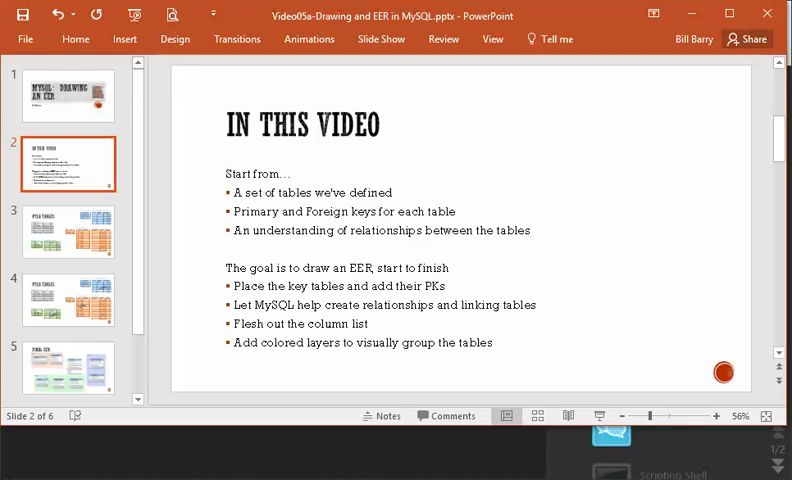
Show slide 3, "PTSA Tables," with the Member, Committee, Dues and Officer tables
{"action": "left_click", "coordinate": [68, 232]}
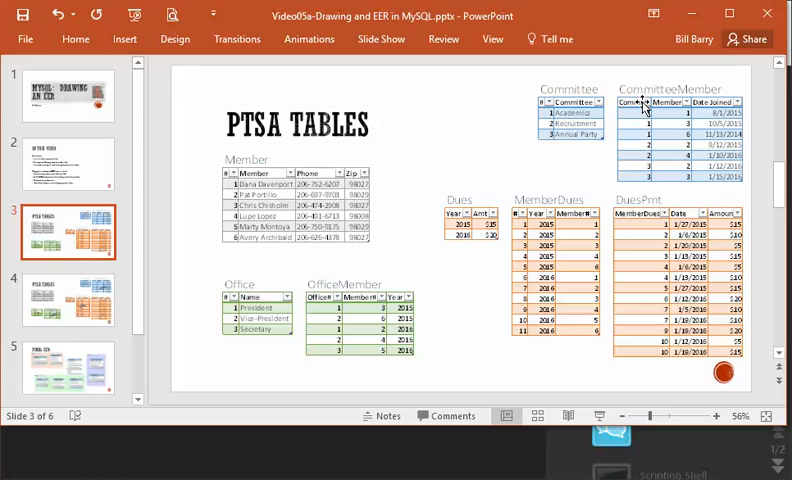
{"action": "mouse_move", "coordinate": [590, 82]}
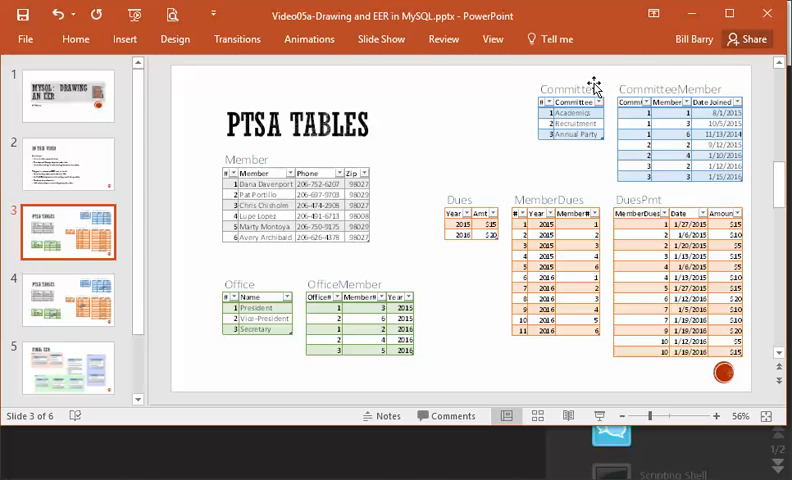
{"action": "mouse_move", "coordinate": [504, 120]}
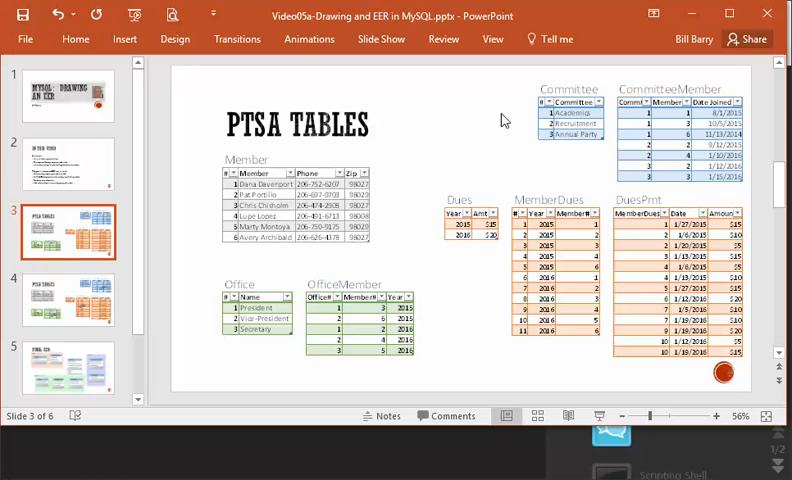
{"action": "mouse_move", "coordinate": [660, 92]}
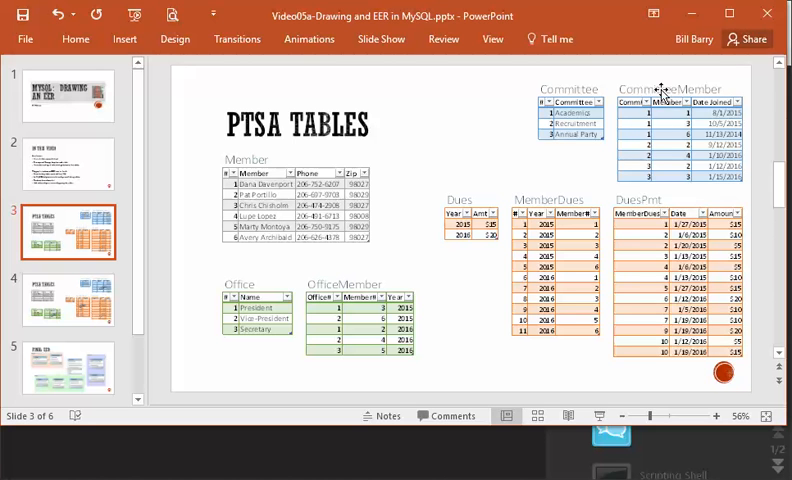
{"action": "mouse_move", "coordinate": [644, 122]}
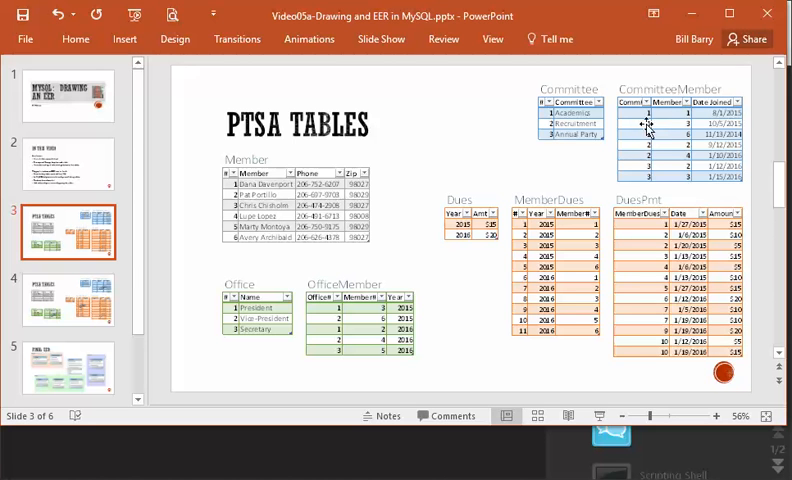
{"action": "mouse_move", "coordinate": [636, 120]}
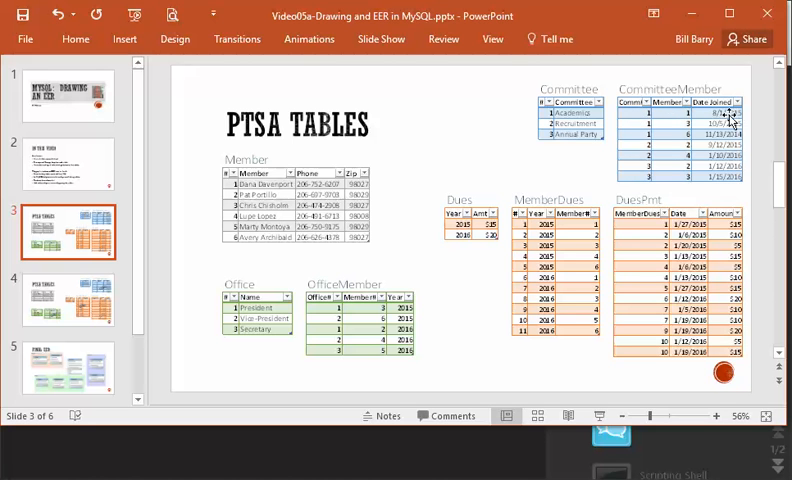
{"action": "mouse_move", "coordinate": [596, 114]}
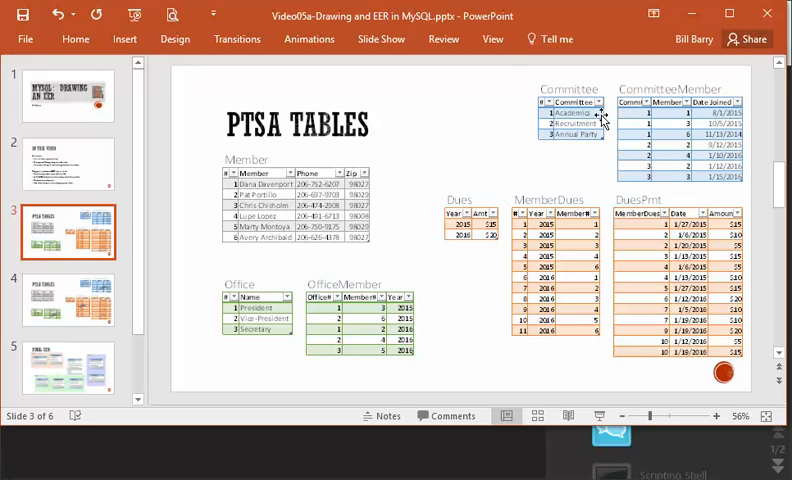
{"action": "mouse_move", "coordinate": [468, 320]}
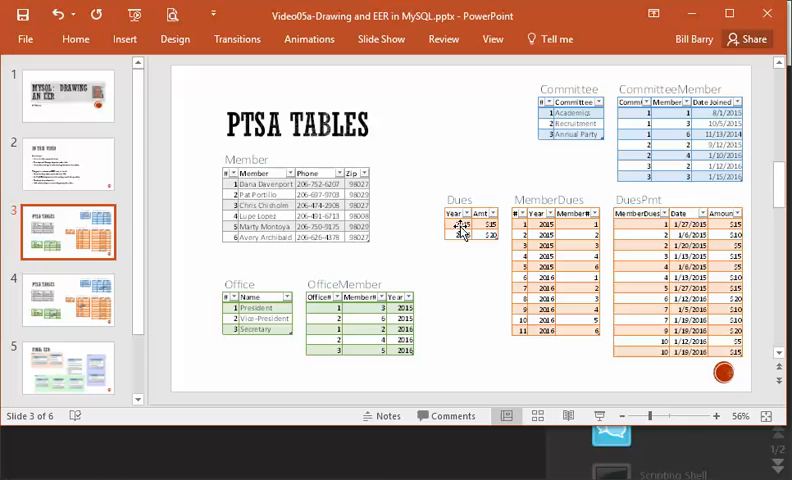
{"action": "mouse_move", "coordinate": [474, 270]}
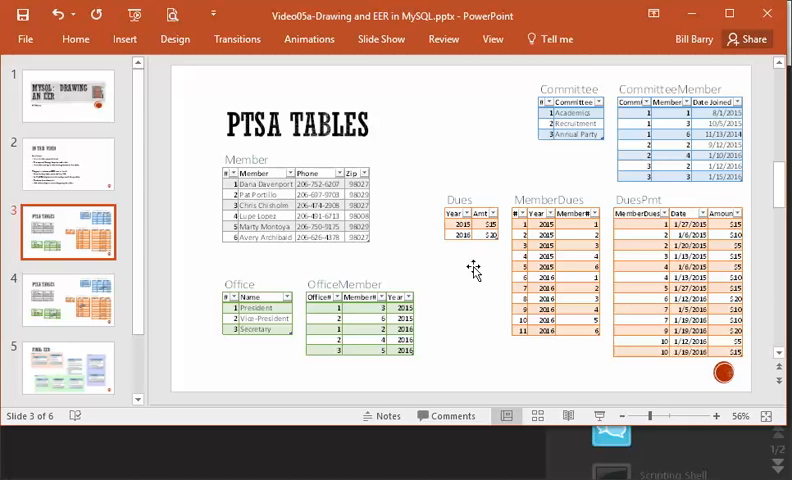
{"action": "mouse_move", "coordinate": [384, 212]}
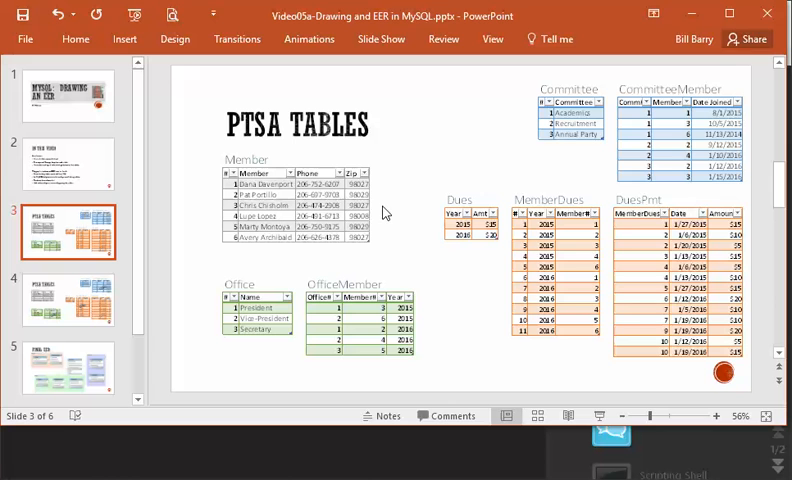
{"action": "mouse_move", "coordinate": [520, 240]}
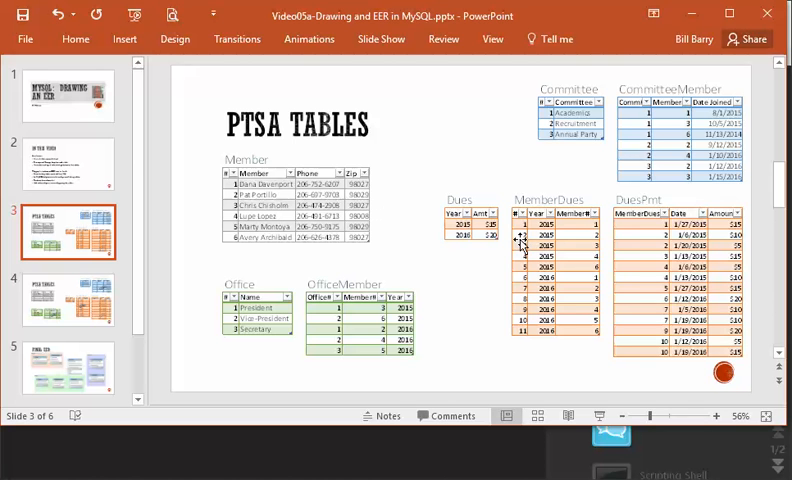
{"action": "mouse_move", "coordinate": [528, 336]}
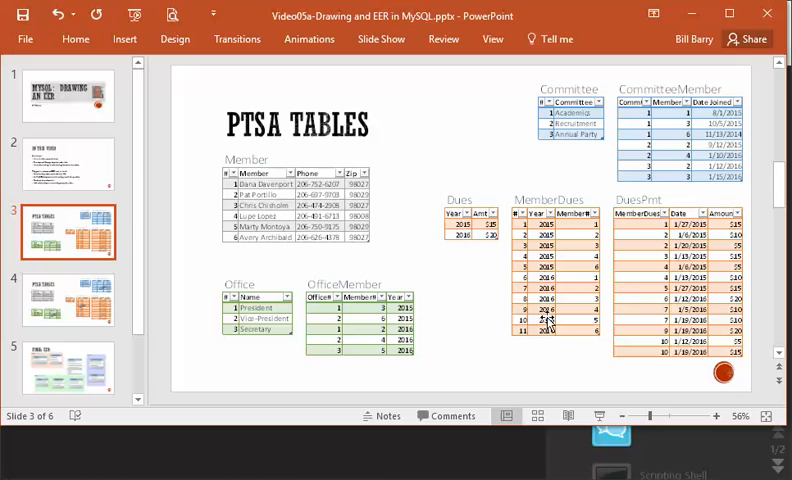
{"action": "mouse_move", "coordinate": [570, 228]}
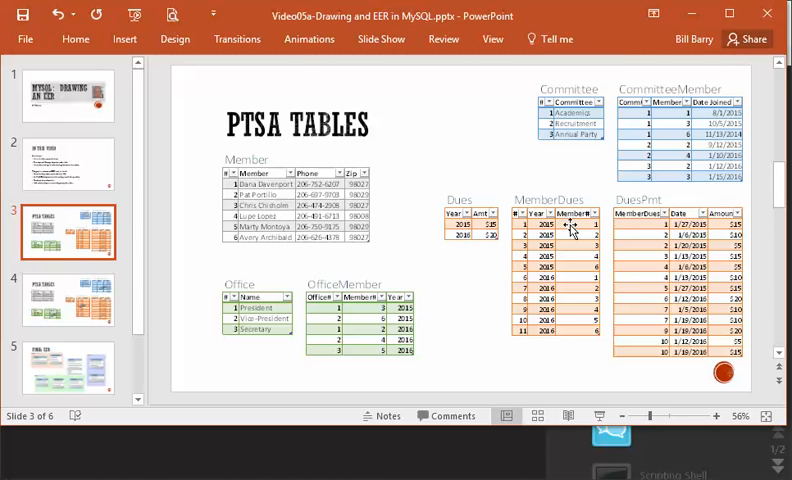
{"action": "mouse_move", "coordinate": [596, 240]}
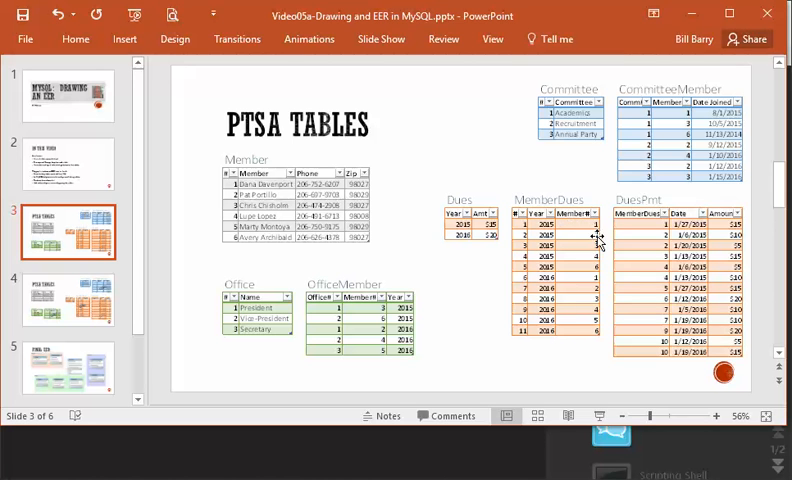
{"action": "mouse_move", "coordinate": [592, 232]}
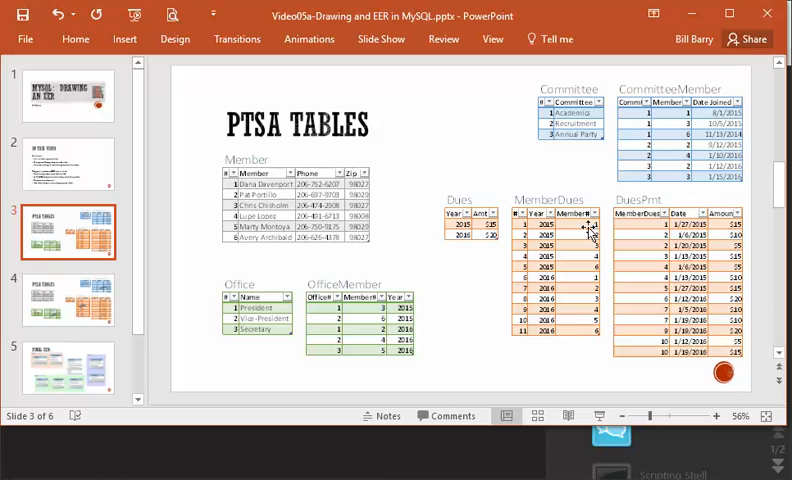
{"action": "mouse_move", "coordinate": [464, 228]}
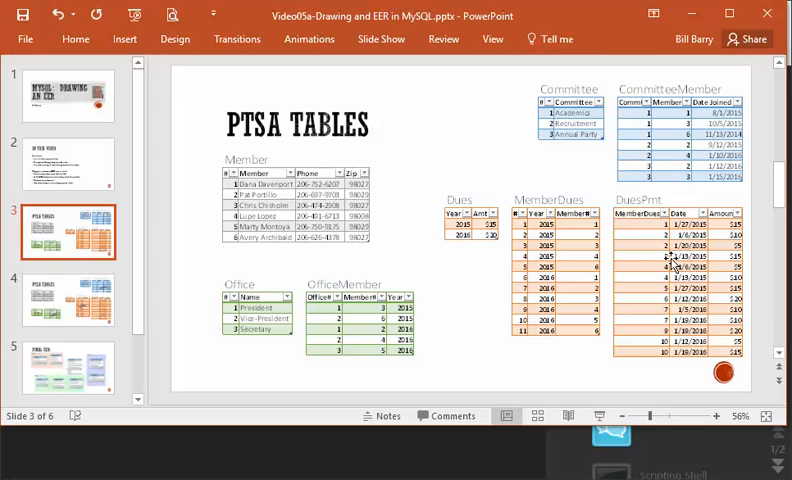
{"action": "mouse_move", "coordinate": [640, 224]}
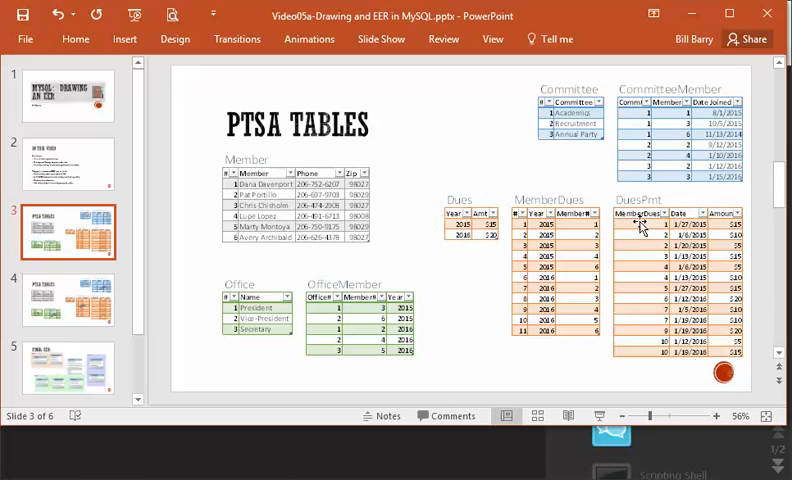
{"action": "mouse_move", "coordinate": [522, 224]}
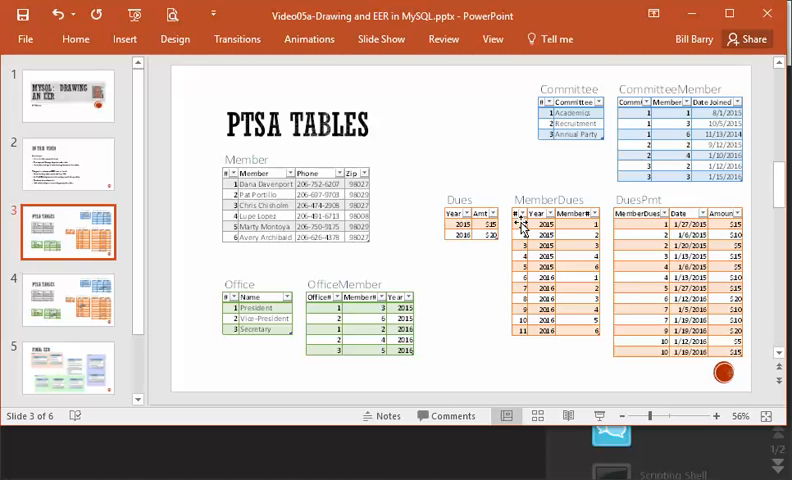
{"action": "mouse_move", "coordinate": [632, 236]}
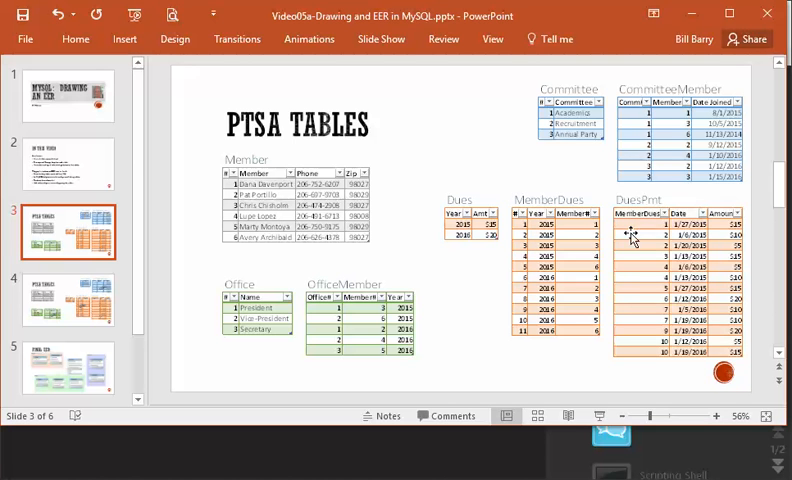
{"action": "mouse_move", "coordinate": [628, 228]}
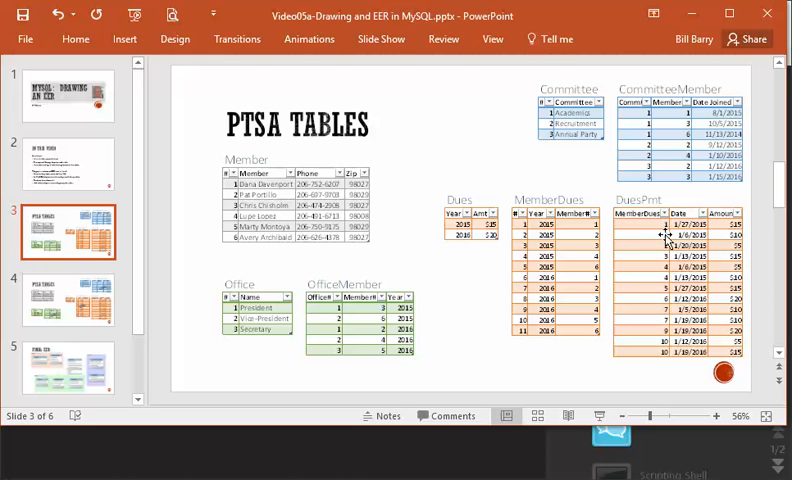
{"action": "mouse_move", "coordinate": [512, 236]}
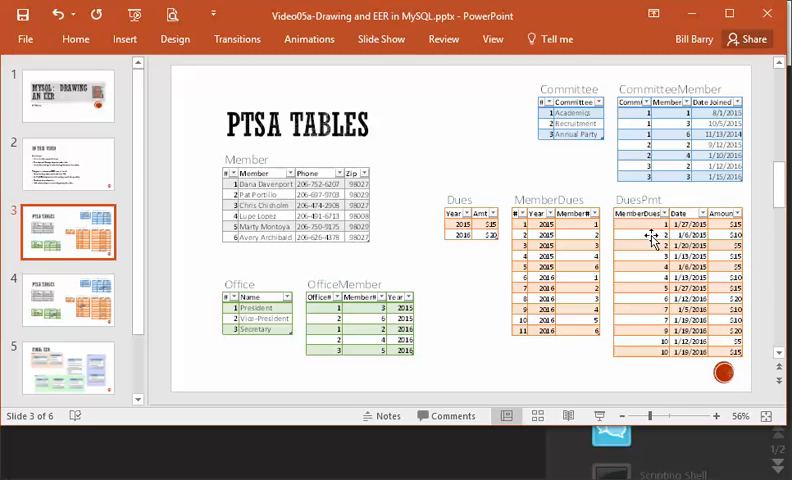
{"action": "mouse_move", "coordinate": [748, 248]}
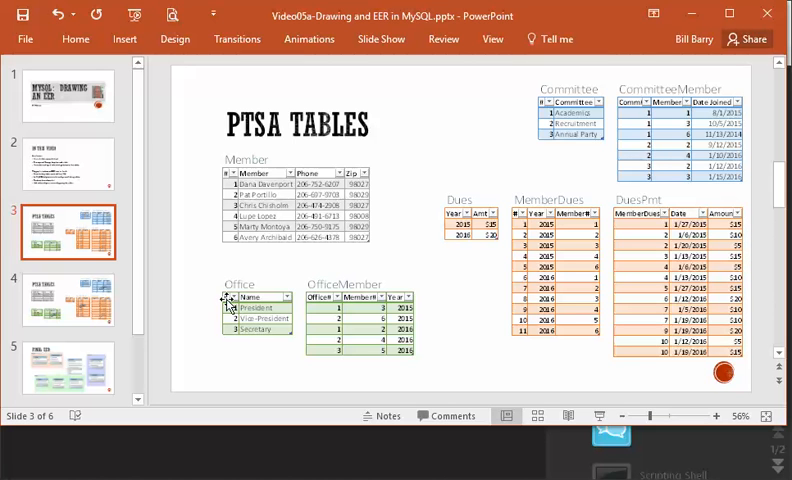
{"action": "mouse_move", "coordinate": [190, 308]}
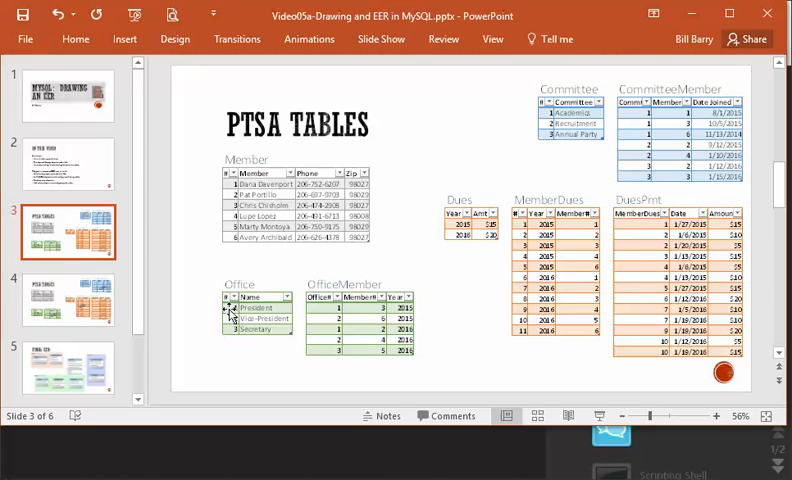
{"action": "mouse_move", "coordinate": [210, 324]}
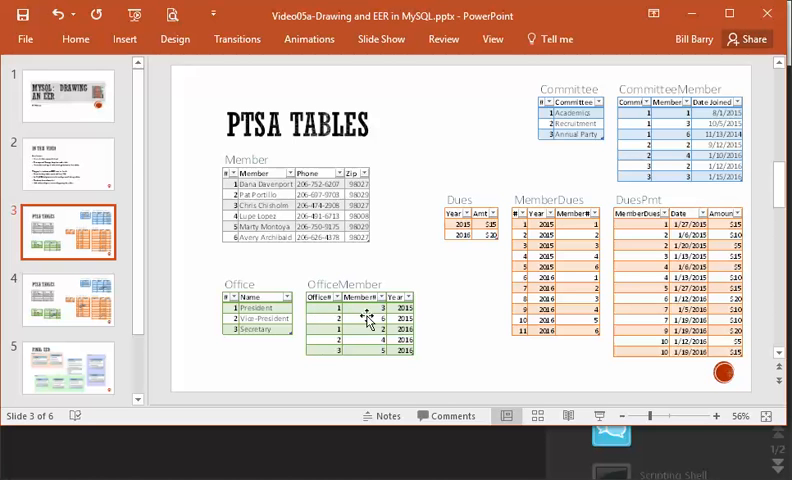
{"action": "mouse_move", "coordinate": [408, 348]}
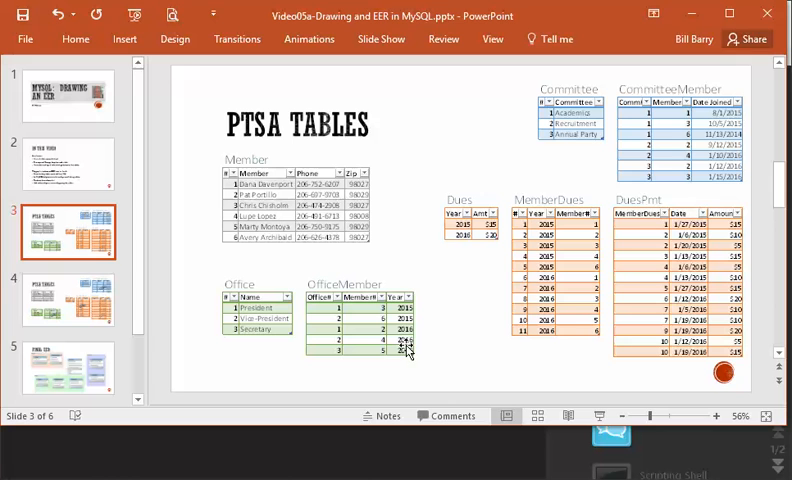
{"action": "mouse_move", "coordinate": [66, 248]}
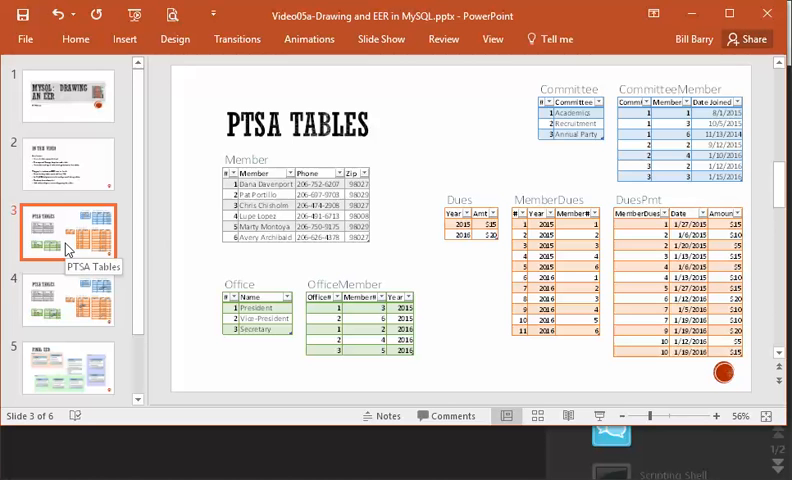
Show slide 4 with the chain-link icons connecting related PTSA tables
{"action": "left_click", "coordinate": [70, 300]}
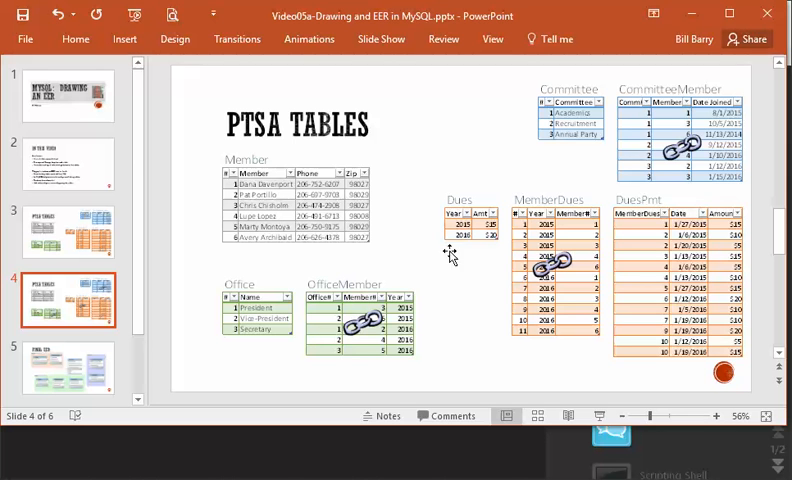
{"action": "mouse_move", "coordinate": [484, 164]}
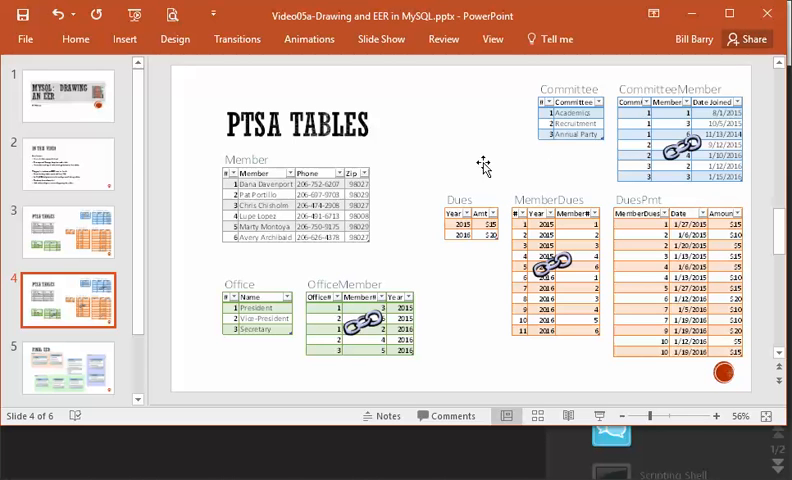
{"action": "mouse_move", "coordinate": [458, 244]}
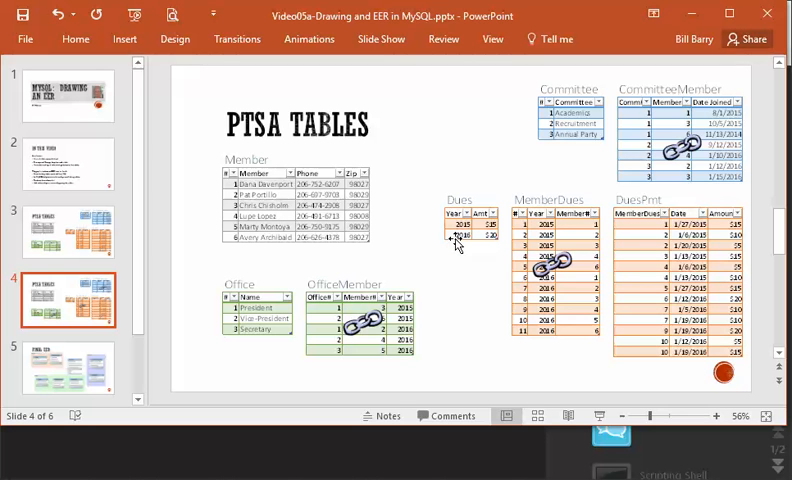
{"action": "mouse_move", "coordinate": [664, 228]}
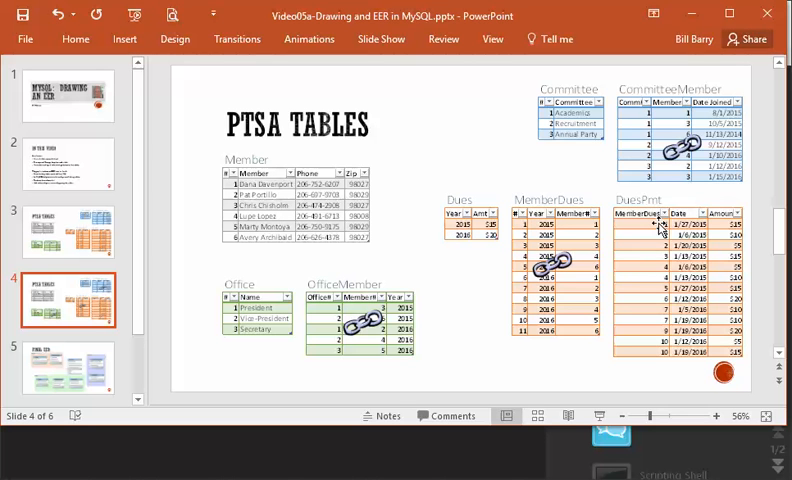
{"action": "mouse_move", "coordinate": [658, 242]}
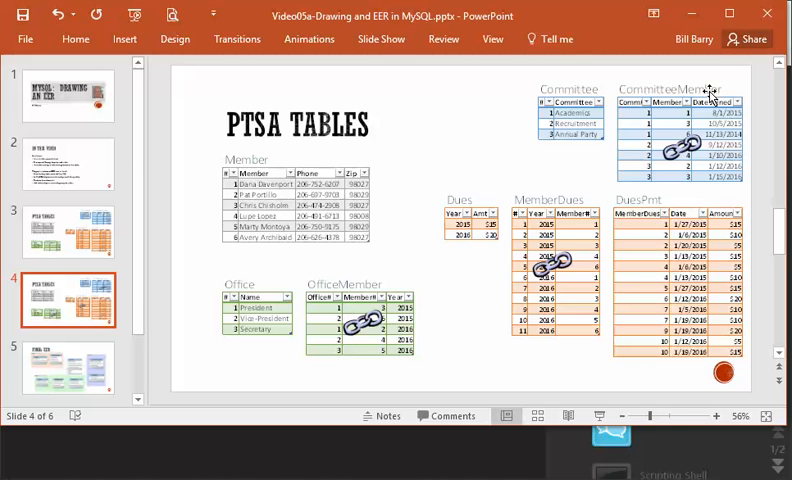
{"action": "mouse_move", "coordinate": [644, 212]}
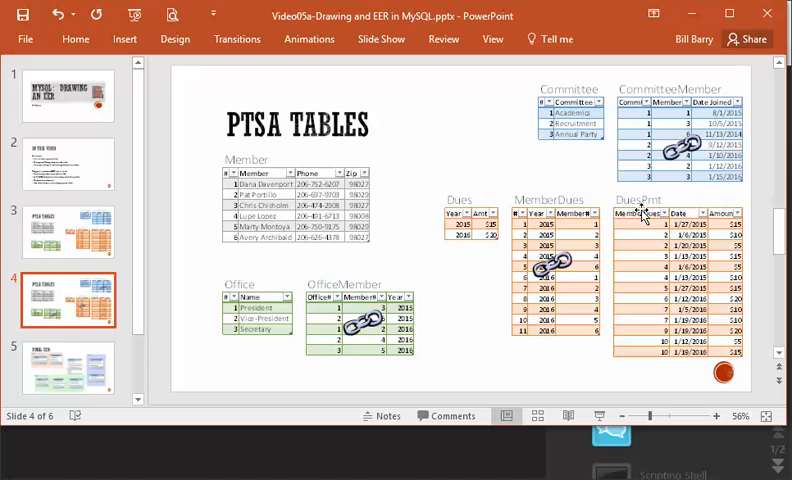
{"action": "mouse_move", "coordinate": [638, 204]}
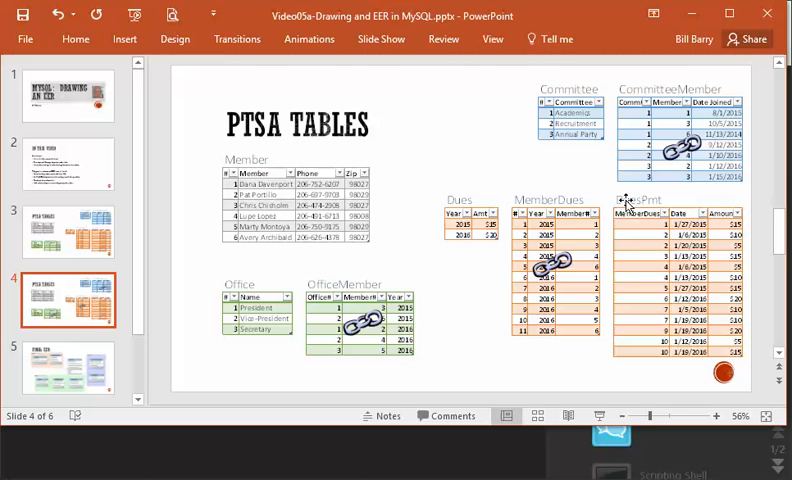
{"action": "mouse_move", "coordinate": [544, 200]}
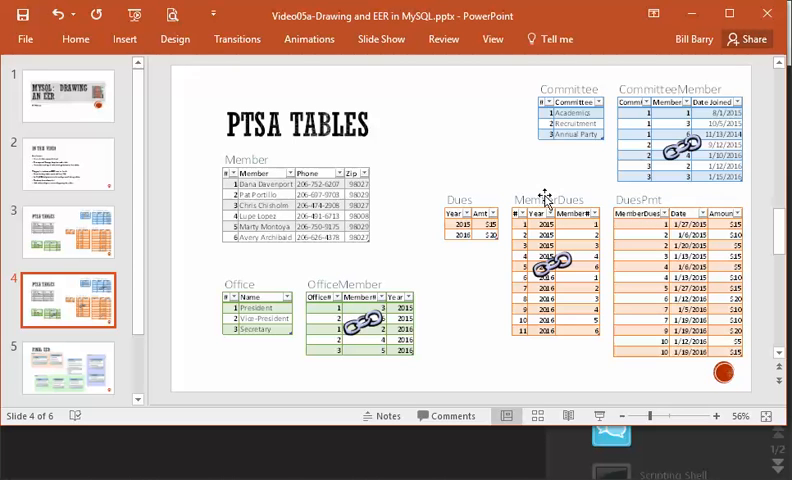
{"action": "mouse_move", "coordinate": [676, 204]}
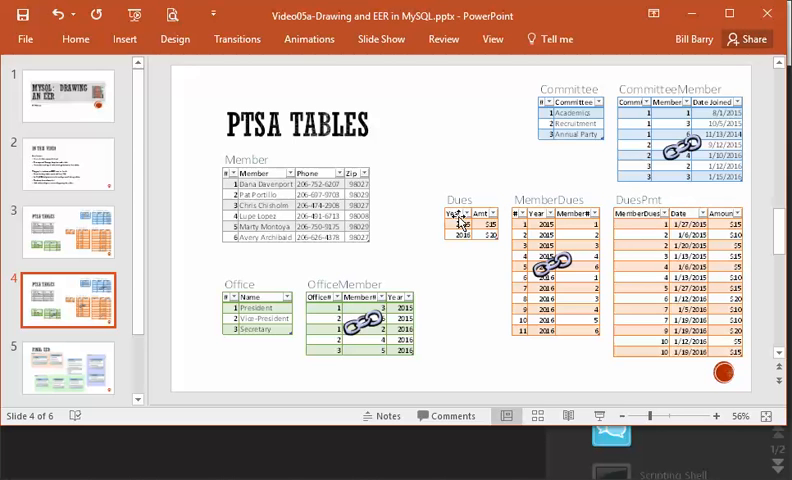
{"action": "mouse_move", "coordinate": [456, 288]}
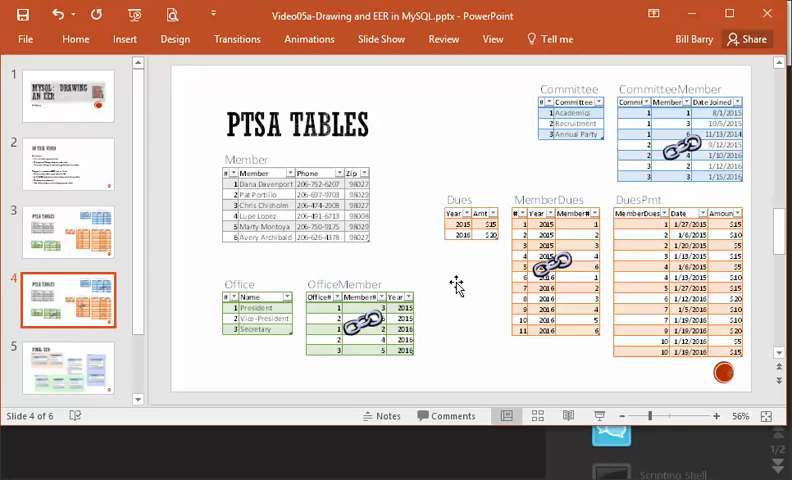
{"action": "mouse_move", "coordinate": [456, 292]}
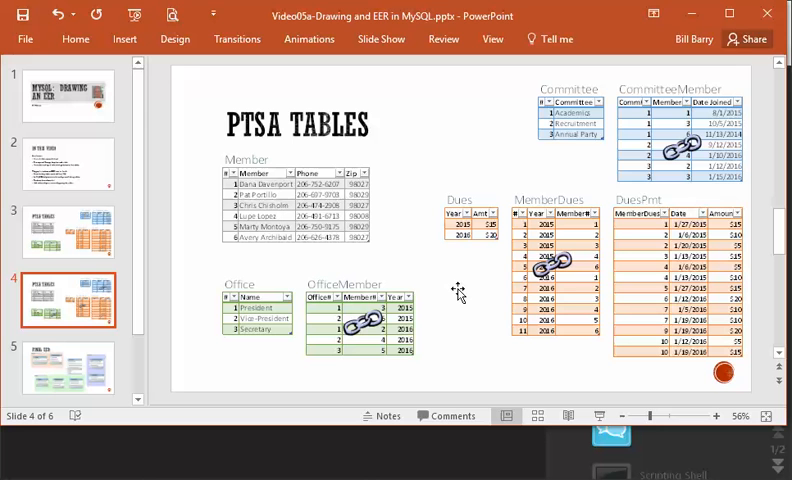
{"action": "mouse_move", "coordinate": [456, 292]}
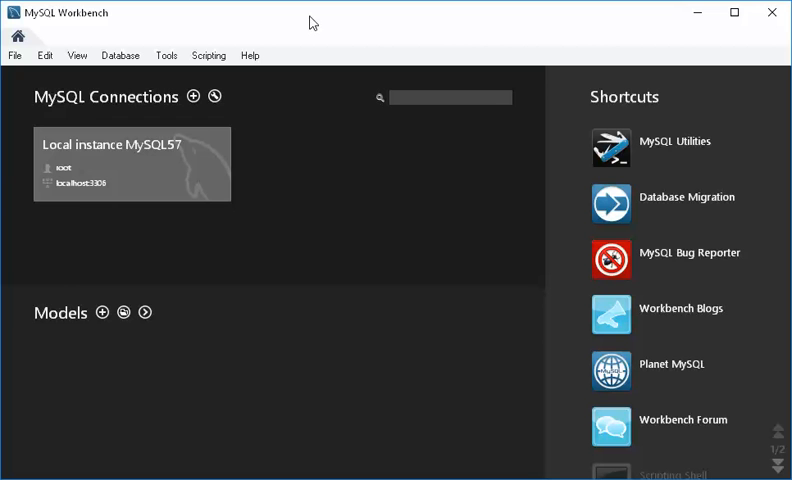
{"action": "mouse_move", "coordinate": [226, 350]}
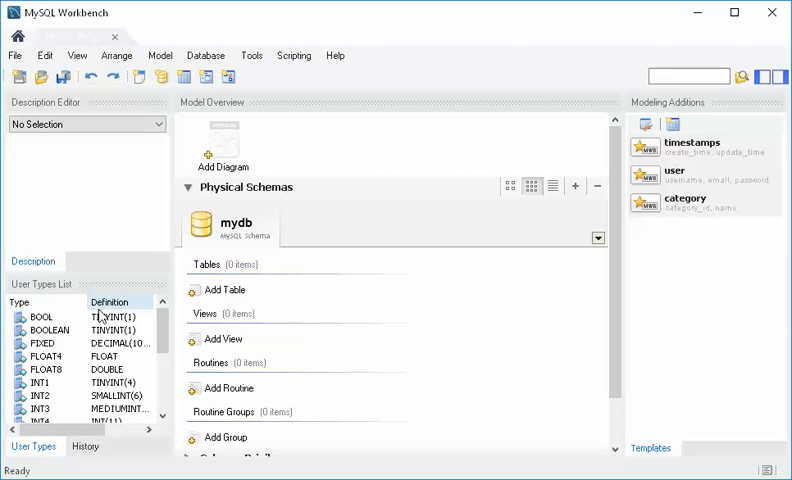
{"action": "mouse_move", "coordinate": [672, 96]}
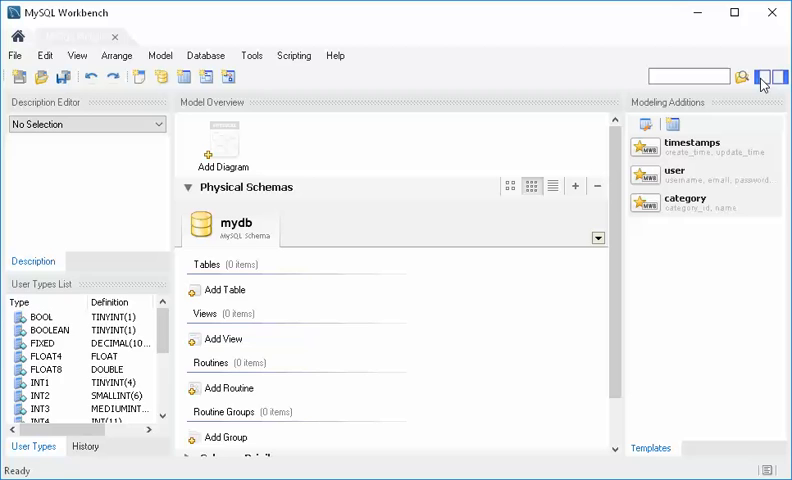
Hide the sidebars so the new model's overview fills the Workbench window
{"action": "left_click", "coordinate": [780, 76]}
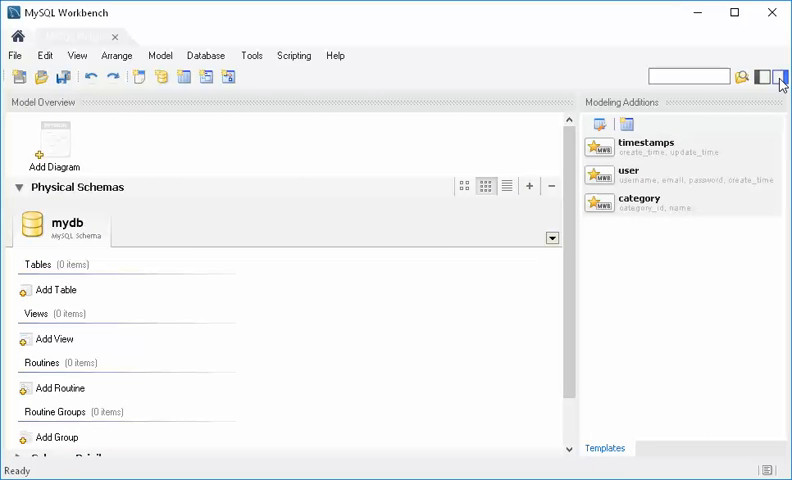
{"action": "left_click", "coordinate": [780, 76]}
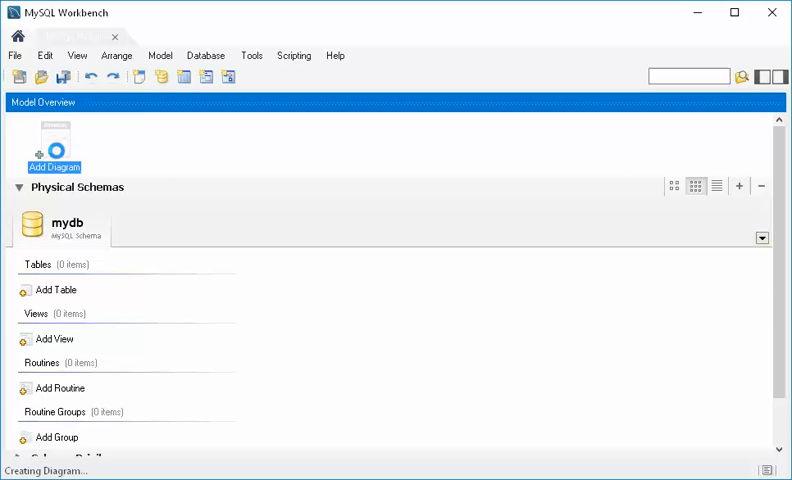
Add a new EER diagram to the model and expand its canvas to the full window
{"action": "double_click", "coordinate": [54, 146]}
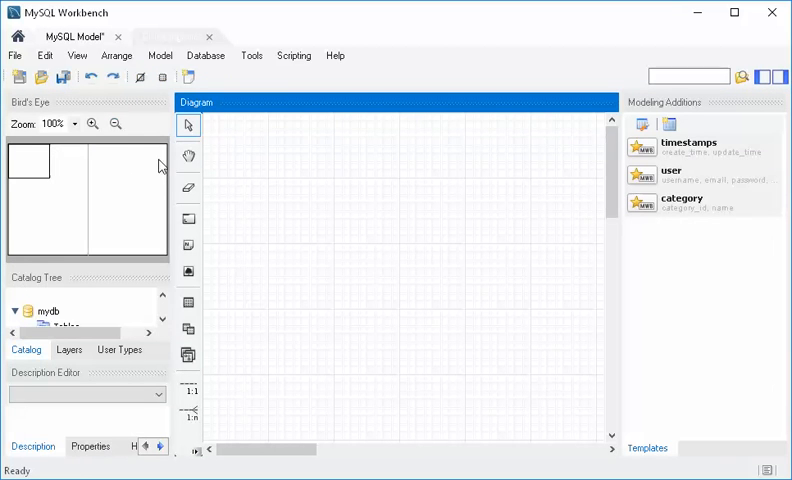
{"action": "left_click", "coordinate": [766, 76]}
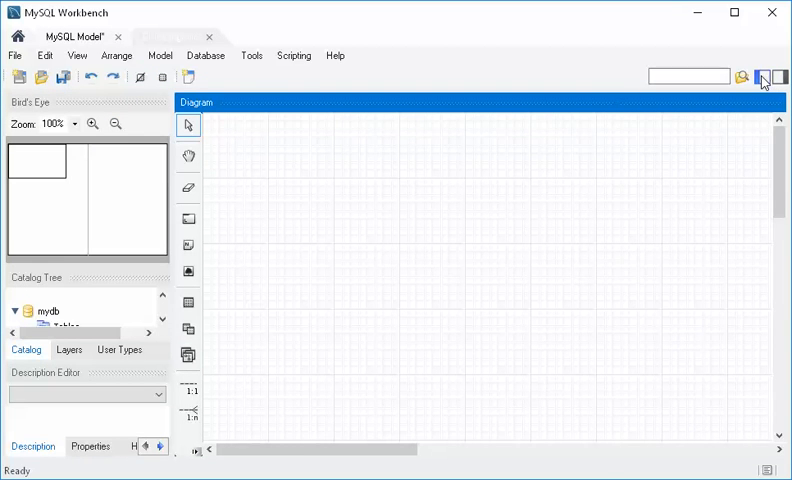
{"action": "left_click", "coordinate": [768, 76]}
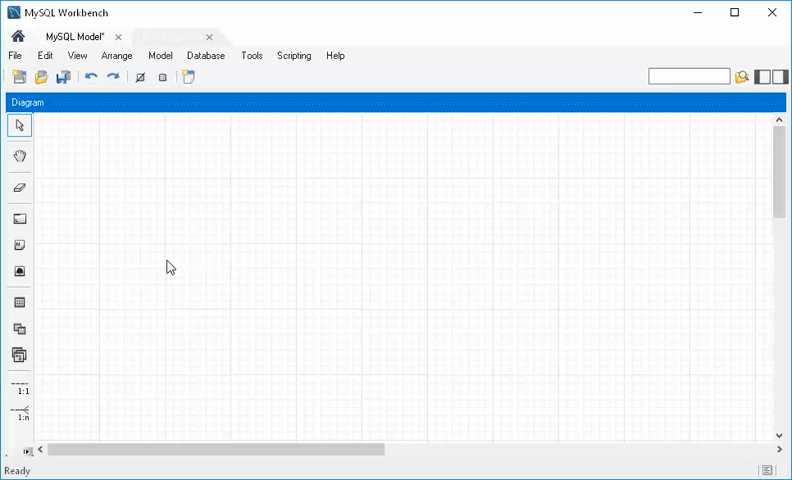
{"action": "mouse_move", "coordinate": [180, 220]}
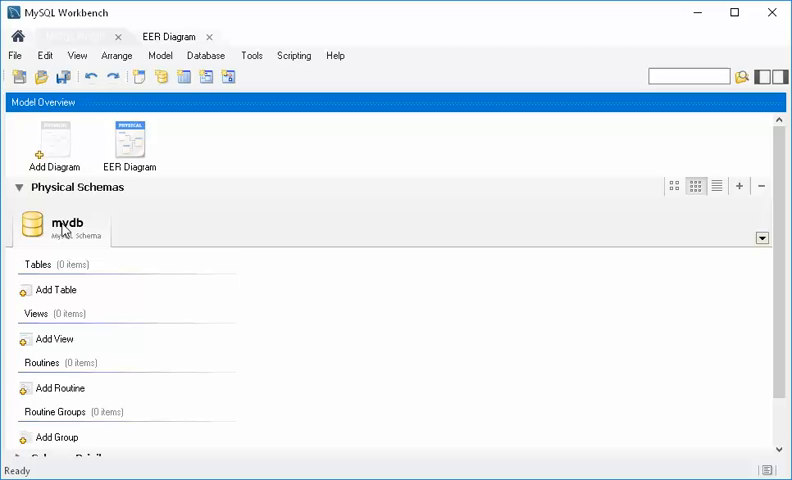
Edit the mydb schema and replace its name with PTSA
{"action": "right_click", "coordinate": [68, 224]}
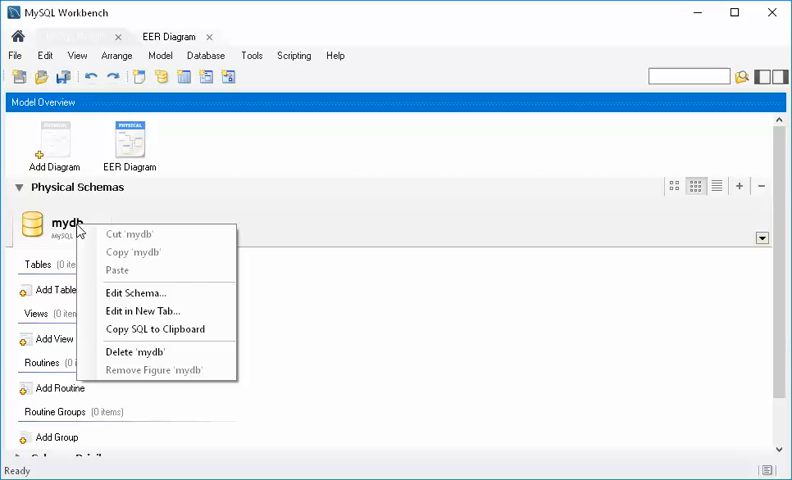
{"action": "mouse_move", "coordinate": [136, 292]}
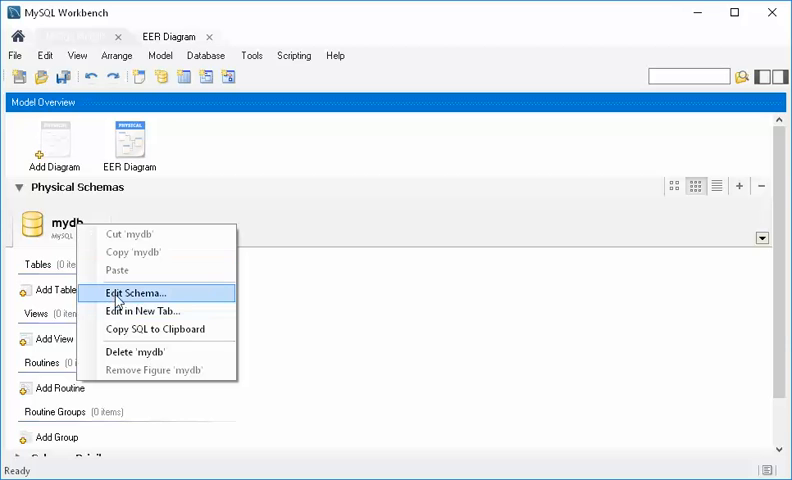
{"action": "left_click", "coordinate": [136, 292]}
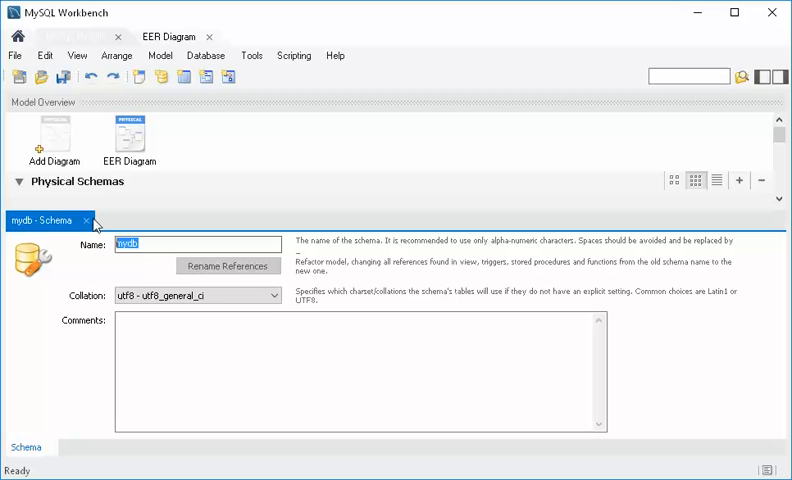
{"action": "type", "text": "PTSA"}
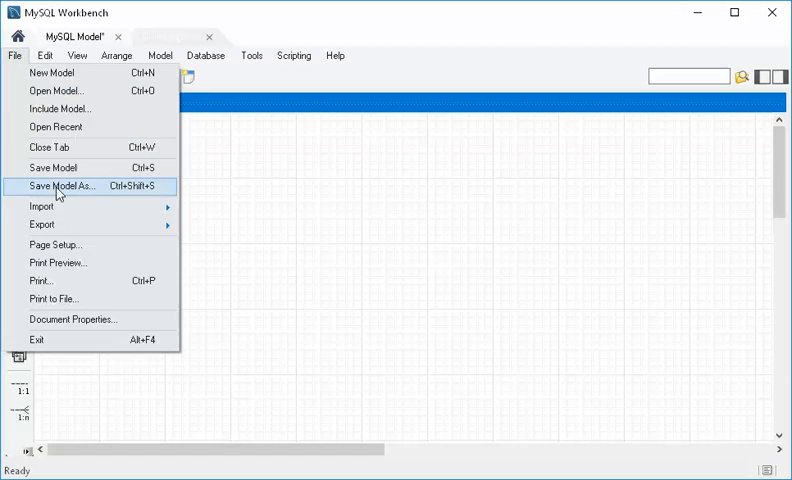
Save the model to the Desktop as PTSA.mwb via Save Model As
{"action": "left_click", "coordinate": [64, 186]}
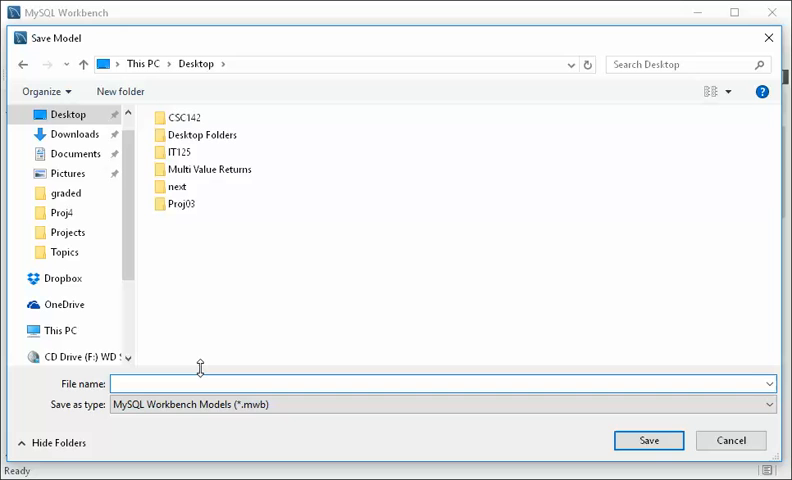
{"action": "type", "text": "PTSA"}
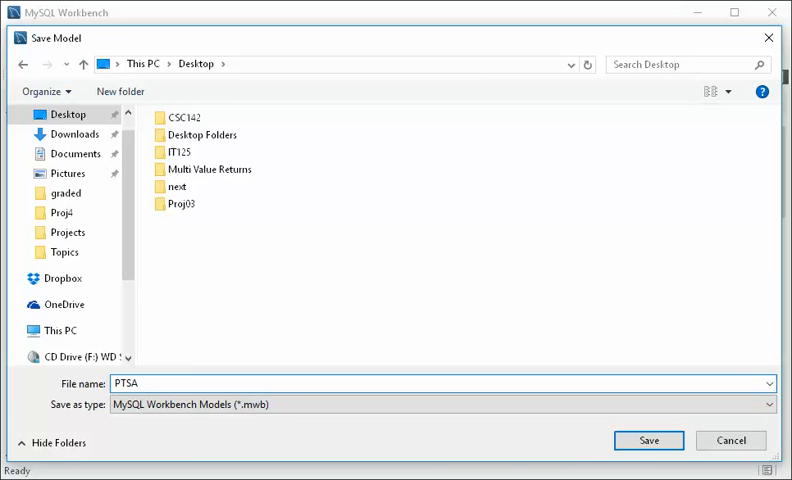
{"action": "left_click", "coordinate": [648, 440]}
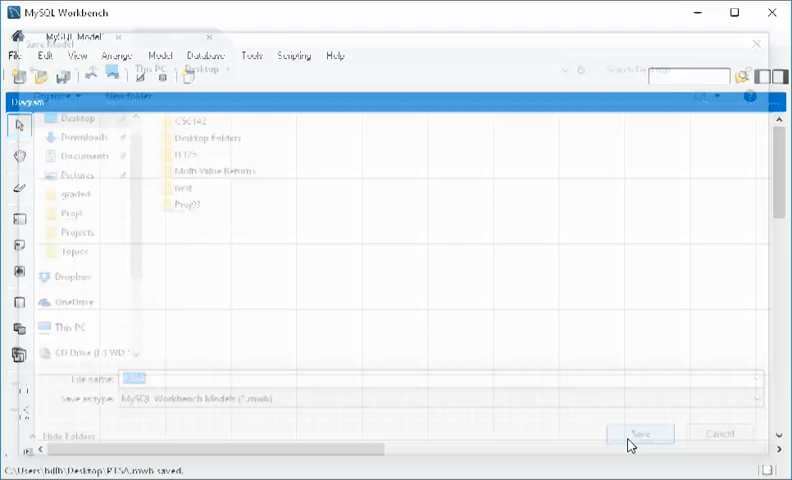
{"action": "left_click", "coordinate": [640, 432]}
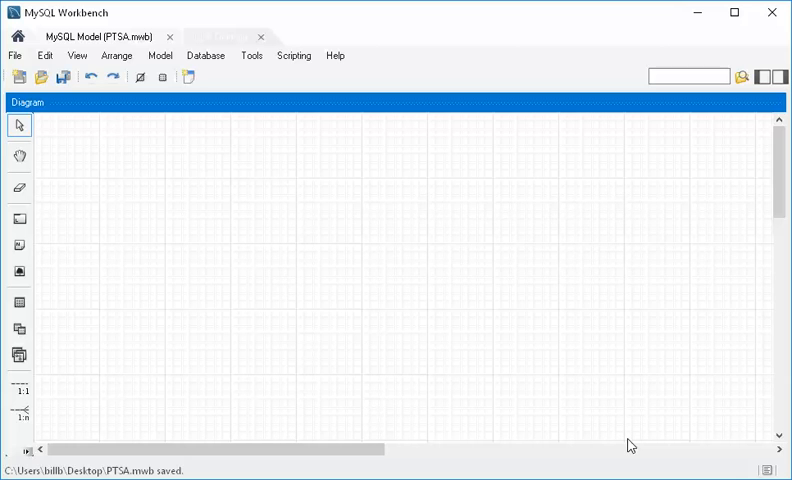
{"action": "mouse_move", "coordinate": [412, 316]}
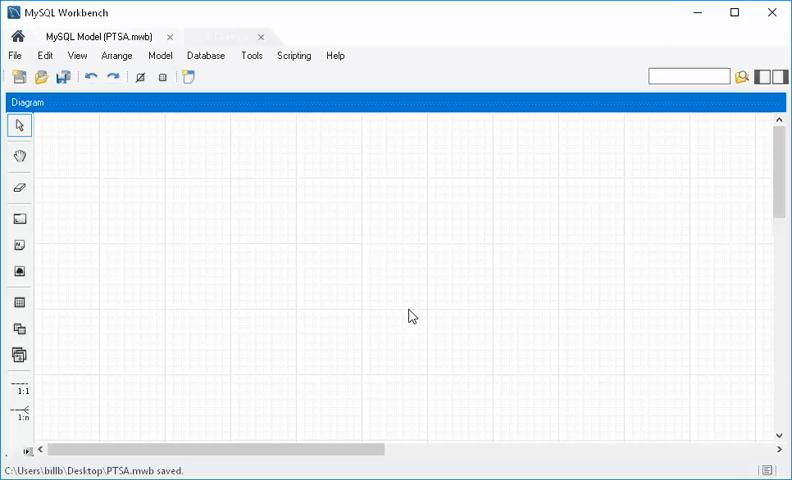
{"action": "mouse_move", "coordinate": [78, 280]}
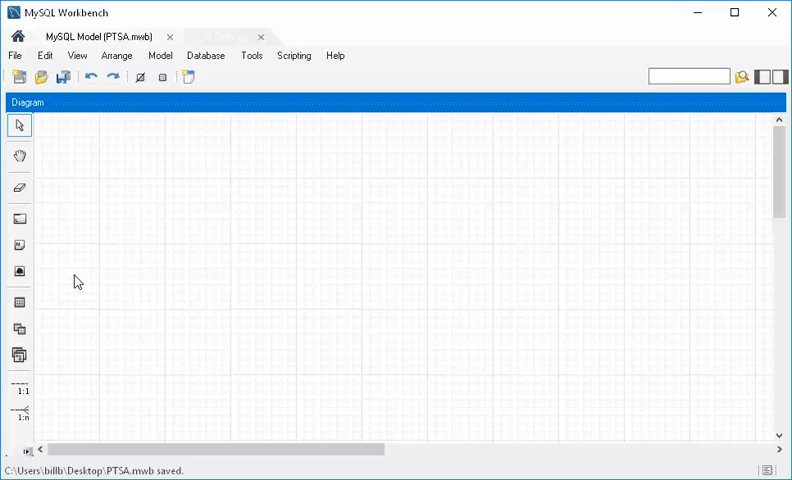
{"action": "mouse_move", "coordinate": [38, 356]}
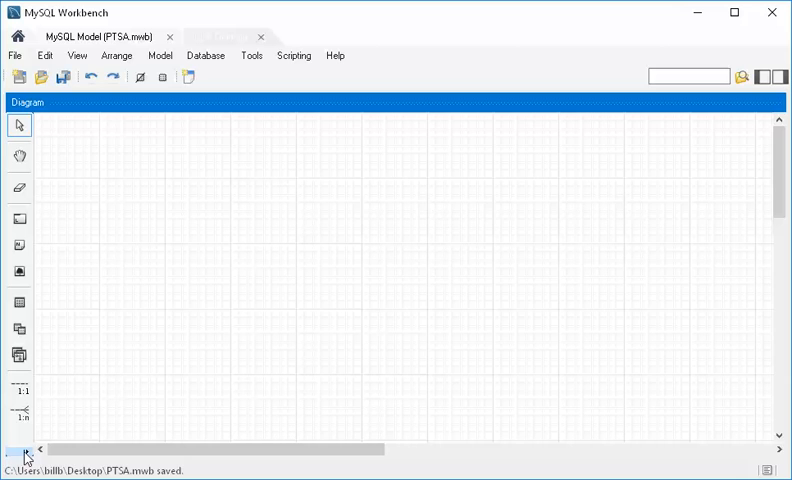
{"action": "mouse_move", "coordinate": [54, 224]}
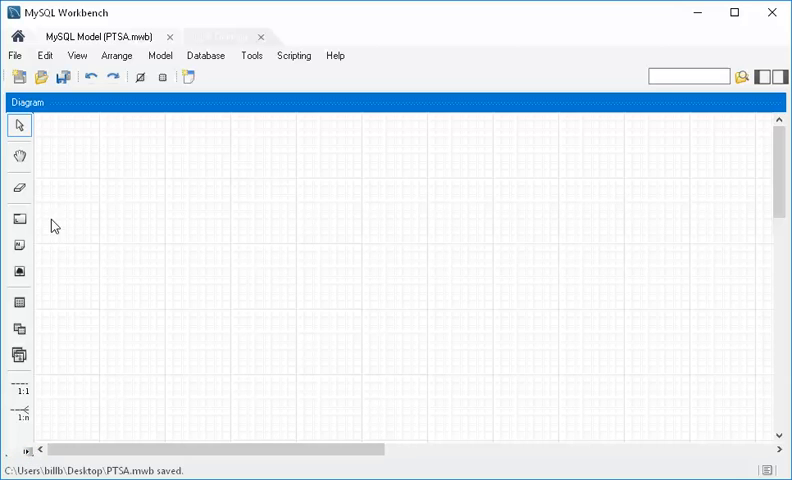
{"action": "mouse_move", "coordinate": [124, 210]}
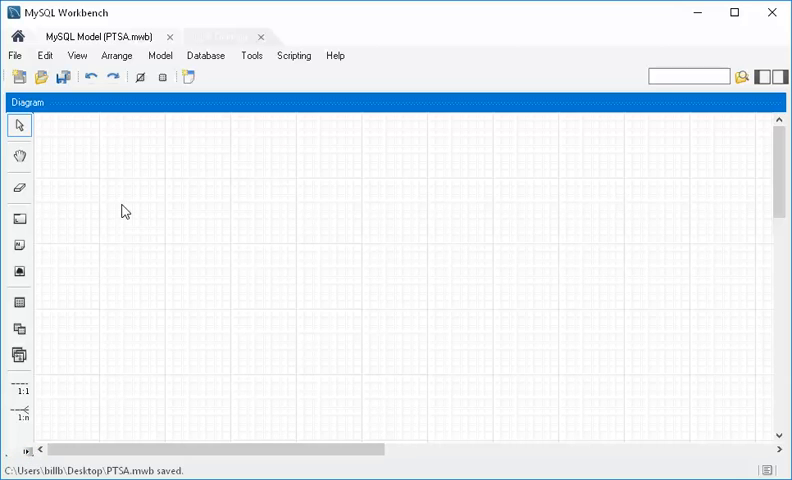
{"action": "mouse_move", "coordinate": [112, 172]}
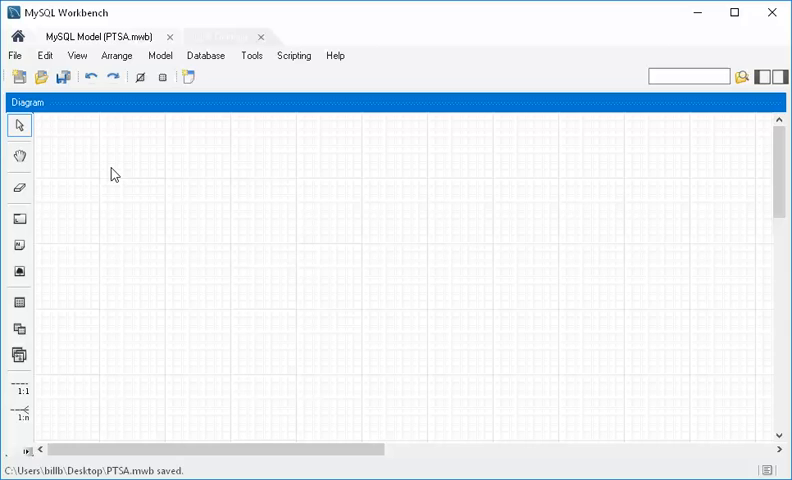
{"action": "mouse_move", "coordinate": [16, 322]}
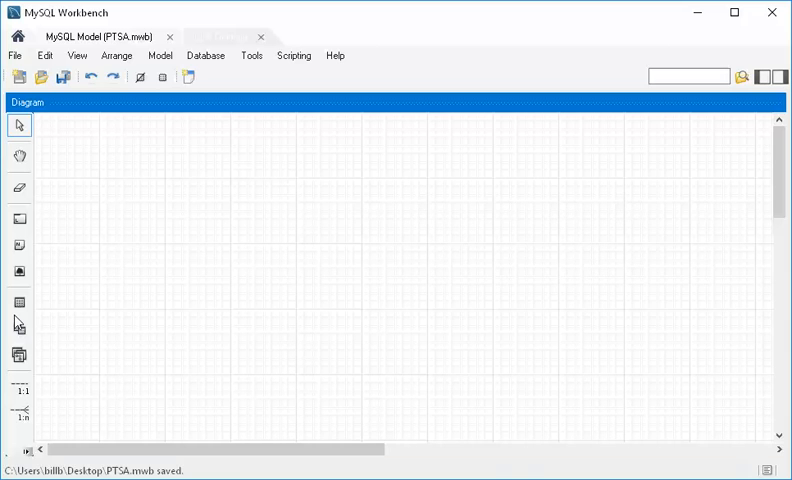
{"action": "mouse_move", "coordinate": [16, 304]}
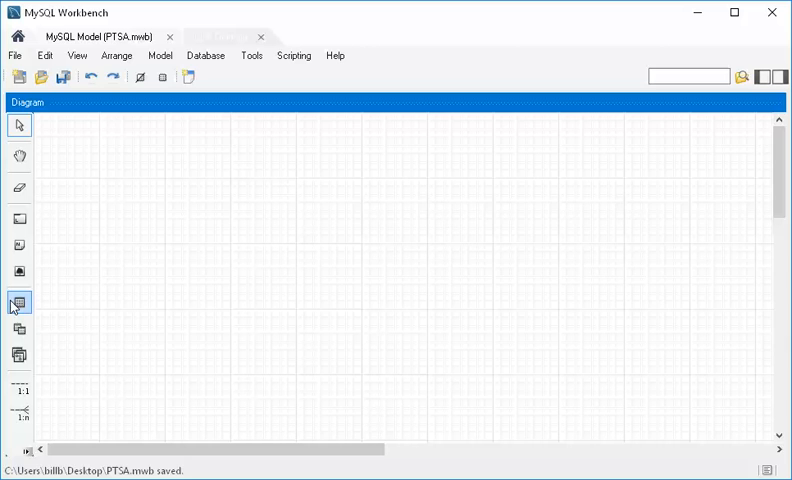
Place table1 on the diagram and drag it toward the upper-left corner
{"action": "left_click", "coordinate": [18, 304]}
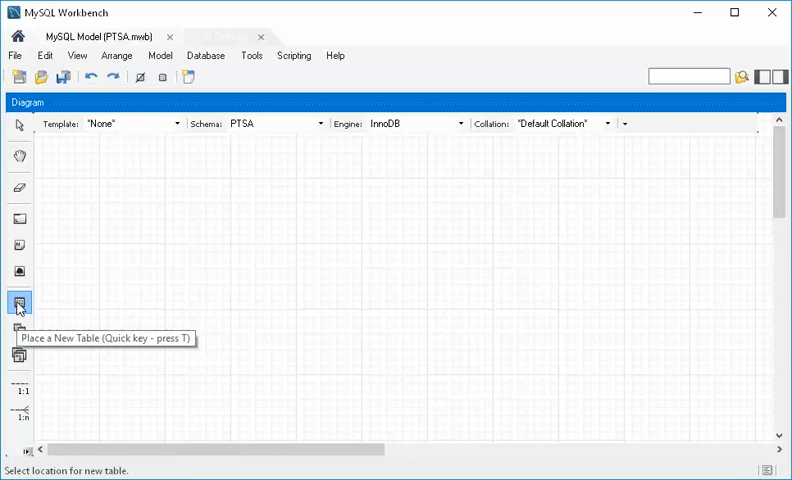
{"action": "left_click", "coordinate": [204, 204]}
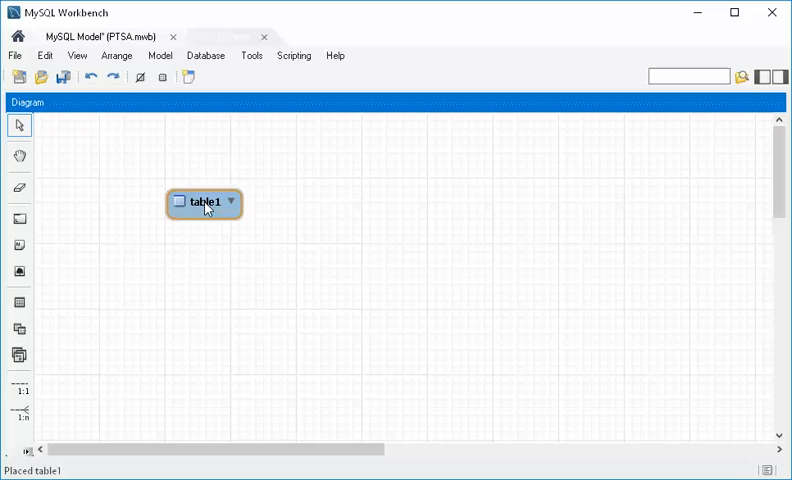
{"action": "left_click_drag", "start_coordinate": [202, 202], "coordinate": [172, 164]}
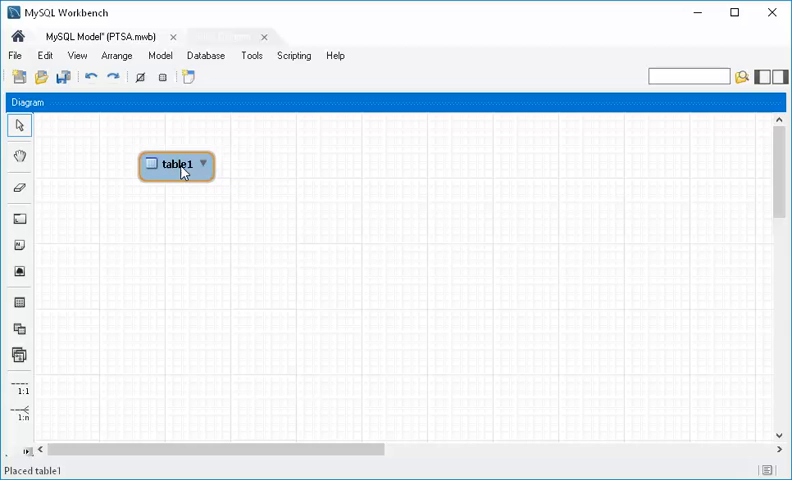
Open table1's editor beneath the diagram and enlarge its panel
{"action": "double_click", "coordinate": [176, 164]}
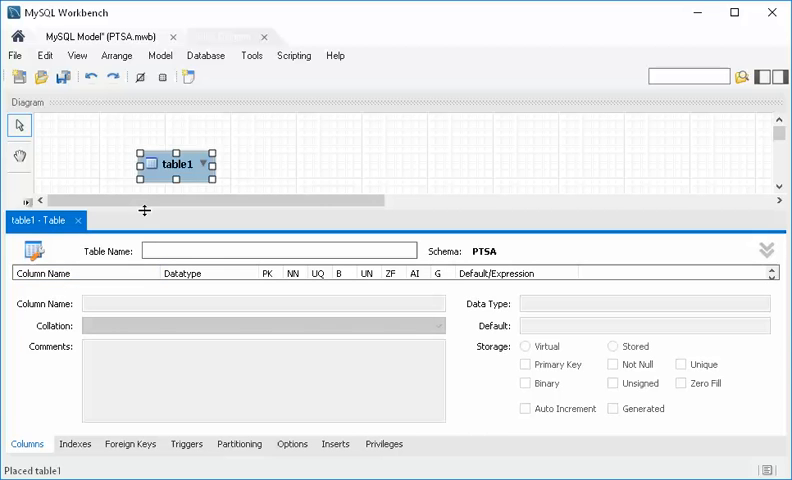
{"action": "left_click_drag", "start_coordinate": [144, 212], "coordinate": [164, 152]}
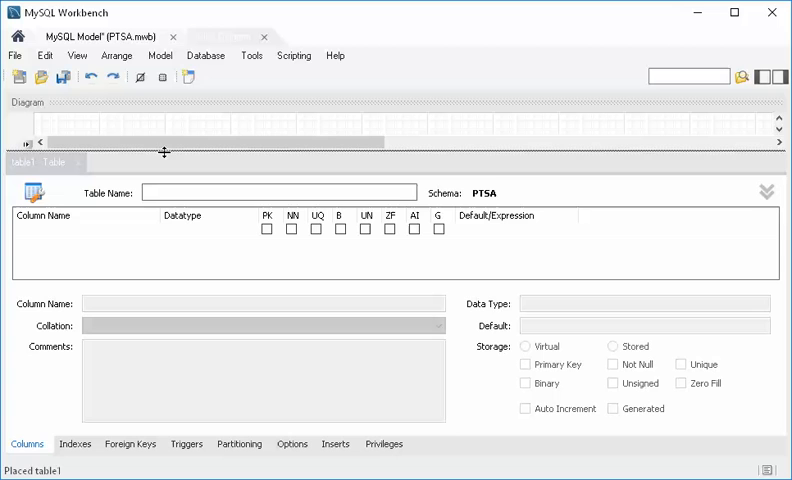
{"action": "mouse_move", "coordinate": [88, 240]}
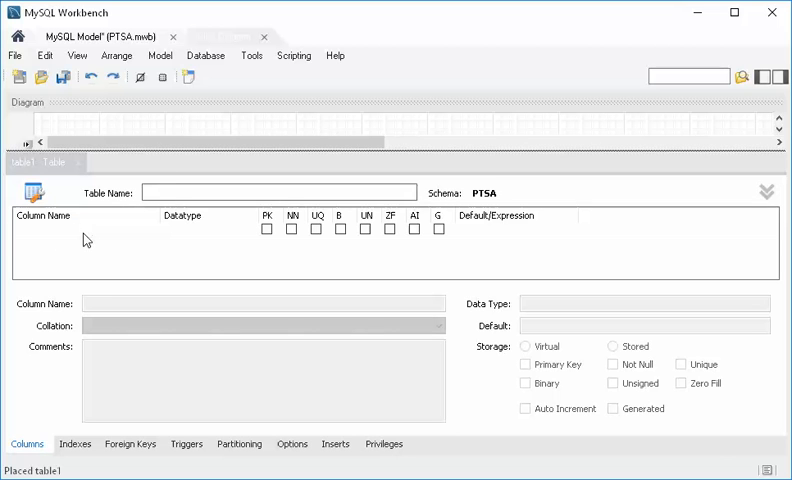
{"action": "mouse_move", "coordinate": [148, 312]}
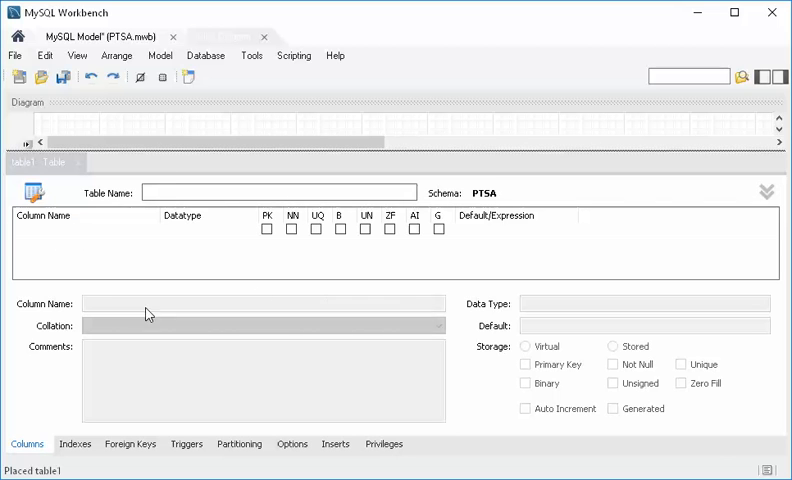
{"action": "mouse_move", "coordinate": [378, 328]}
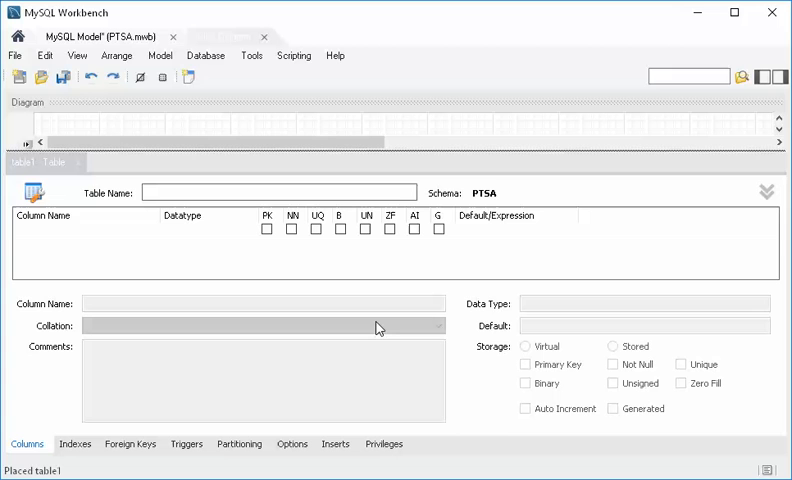
{"action": "mouse_move", "coordinate": [218, 222]}
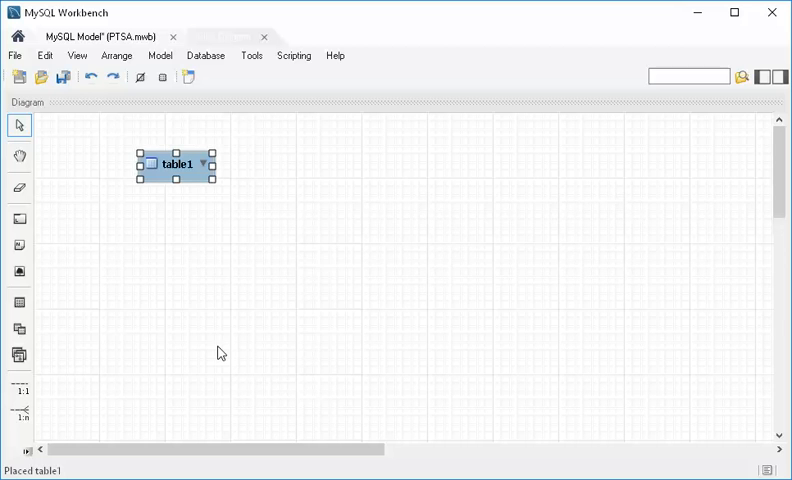
{"action": "mouse_move", "coordinate": [216, 356]}
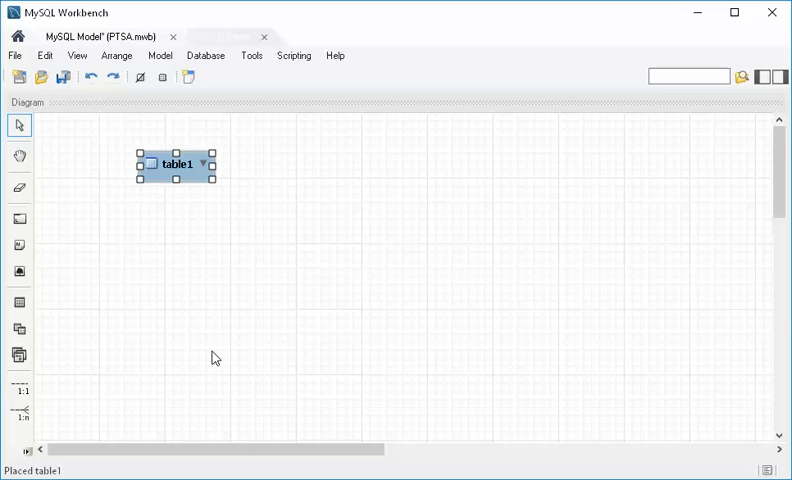